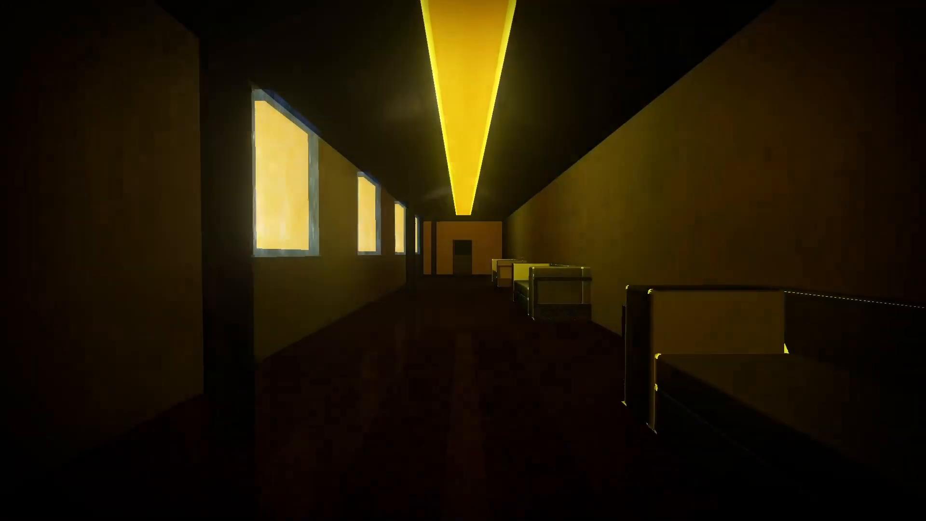
mouse_move(463, 260)
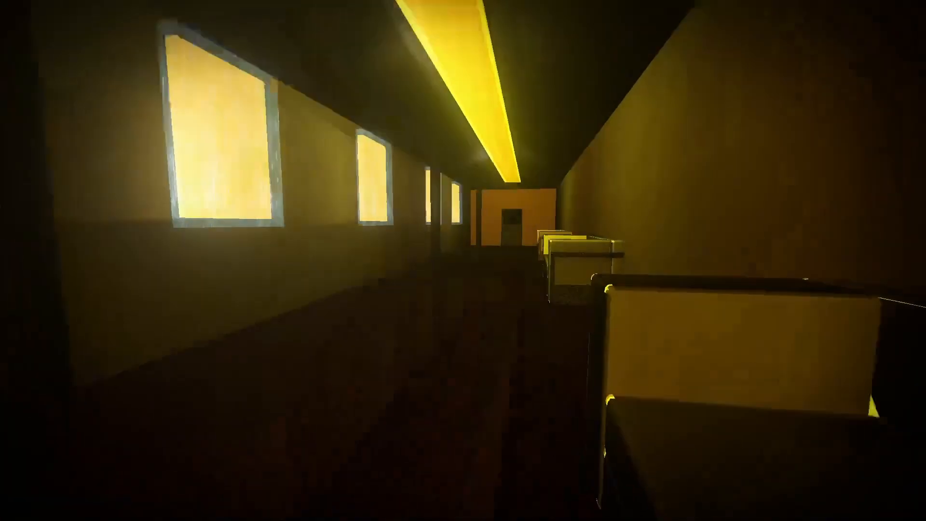
mouse_move(463, 260)
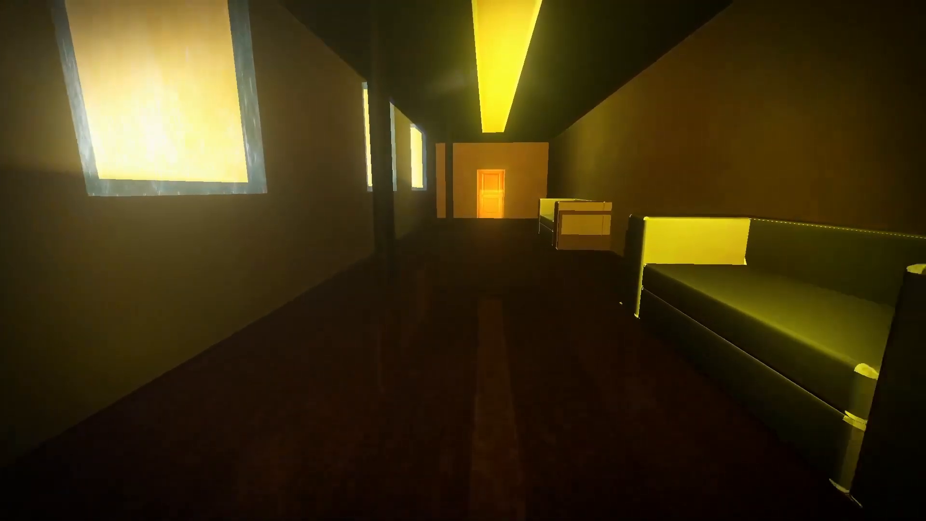
key("w")
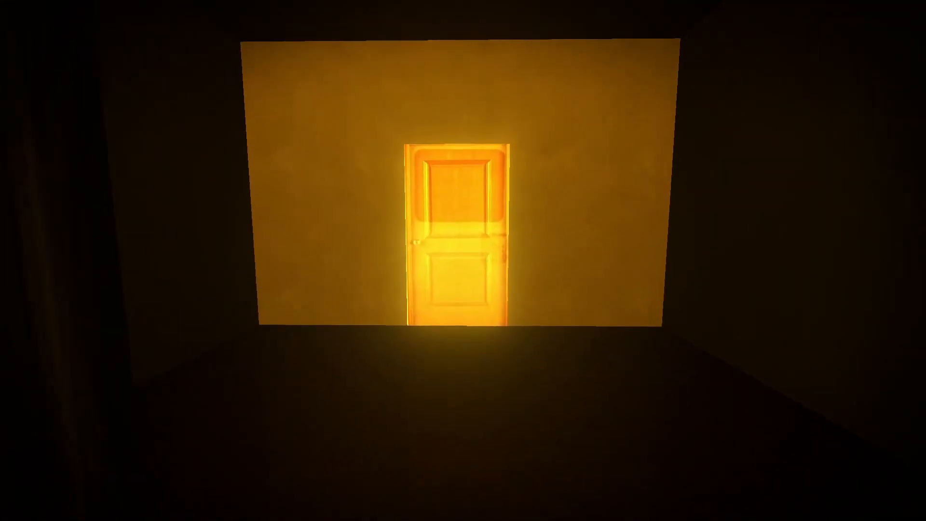
key("w")
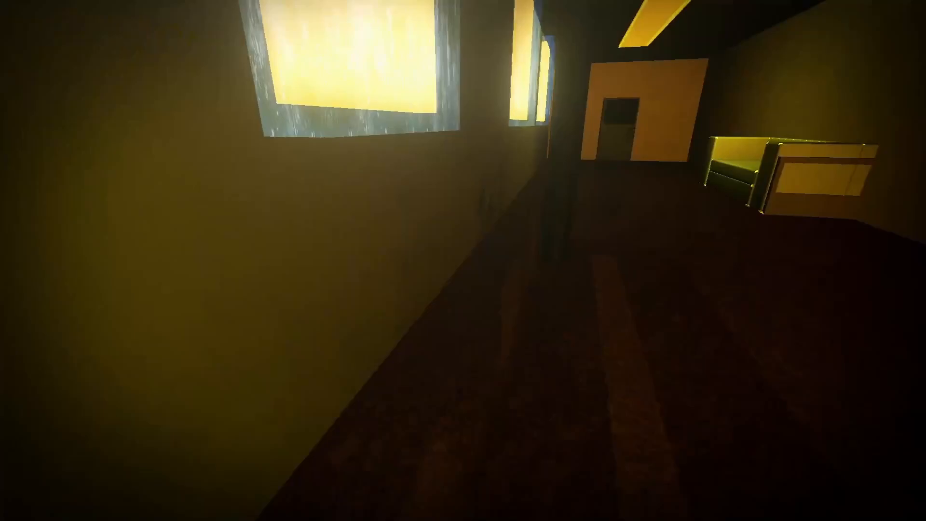
mouse_move(463, 260)
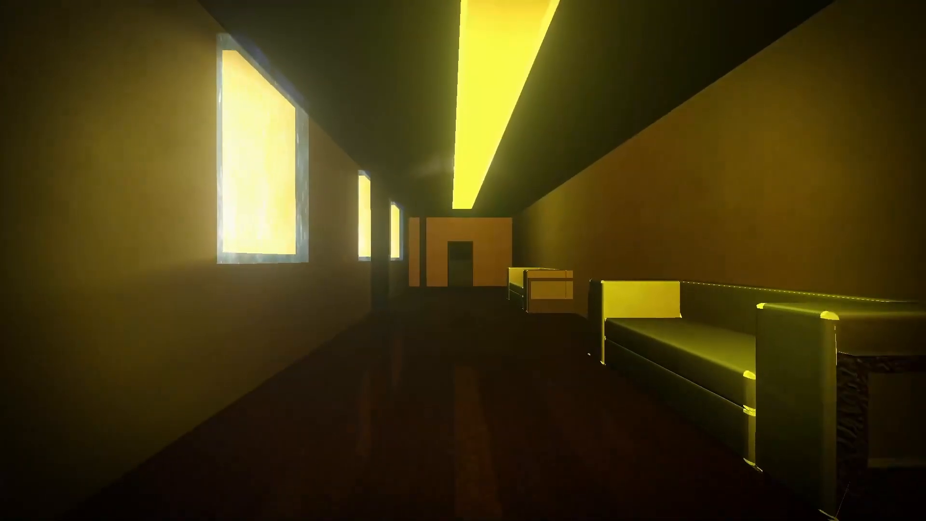
mouse_move(463, 260)
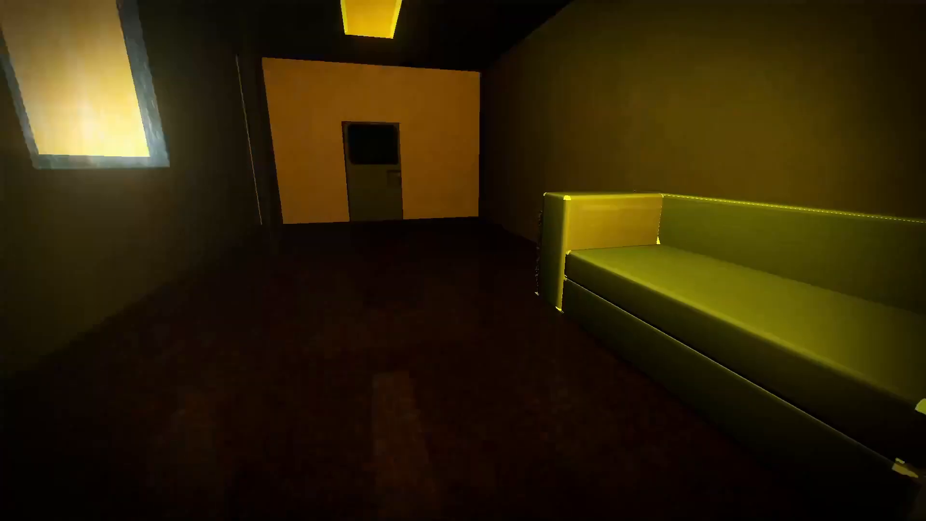
mouse_move(463, 261)
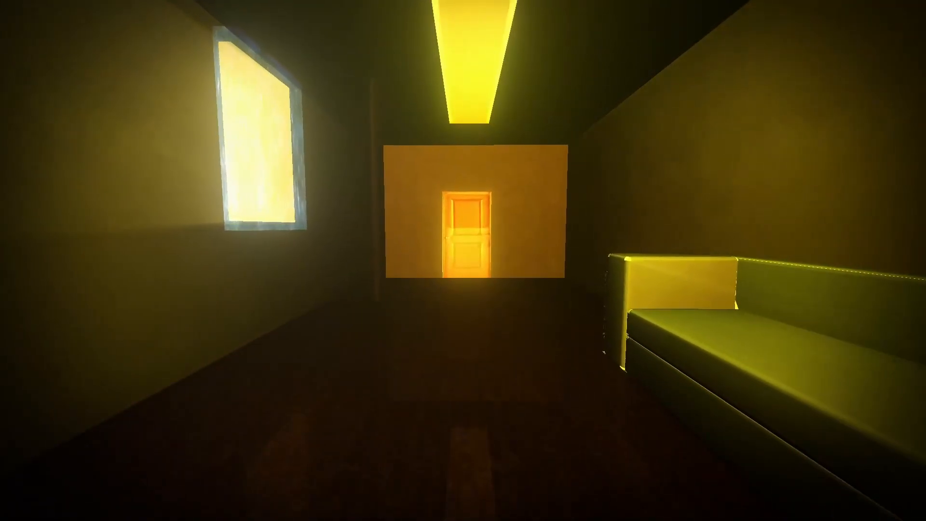
mouse_move(463, 261)
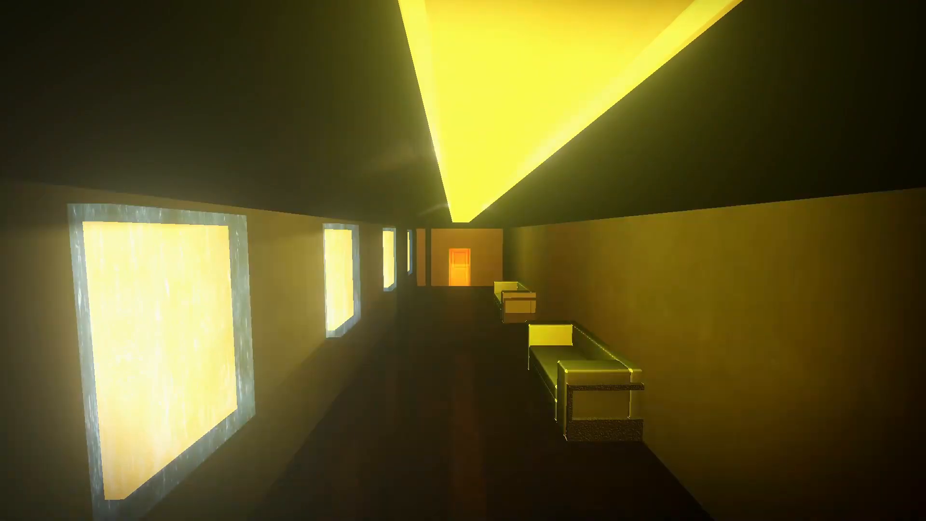
mouse_move(463, 261)
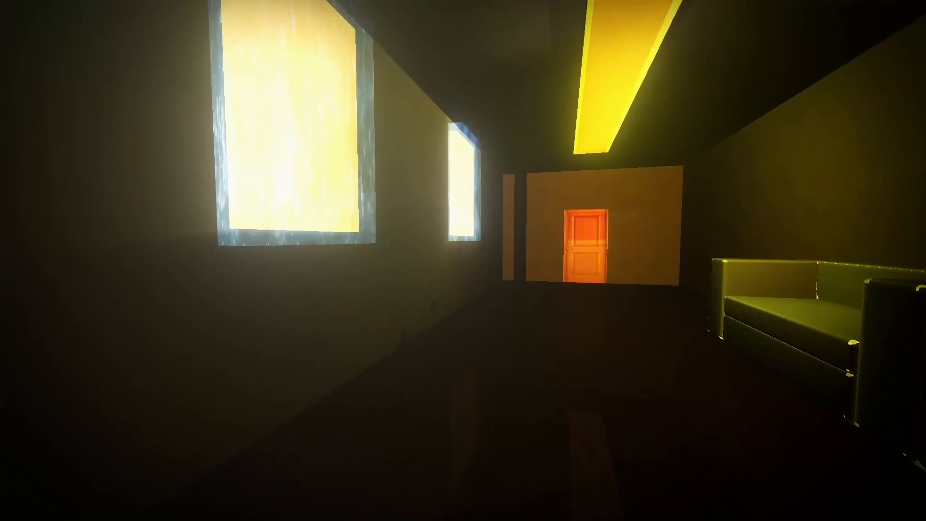
mouse_move(463, 261)
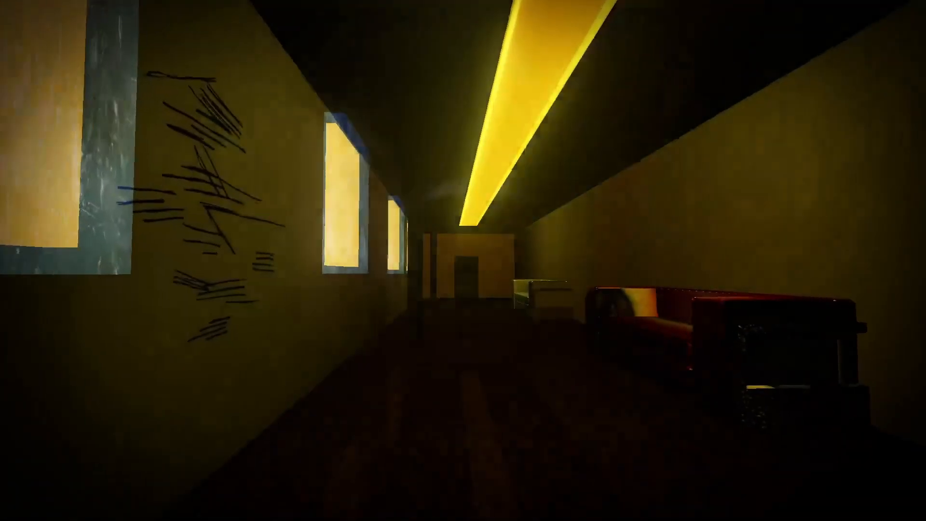
mouse_move(463, 261)
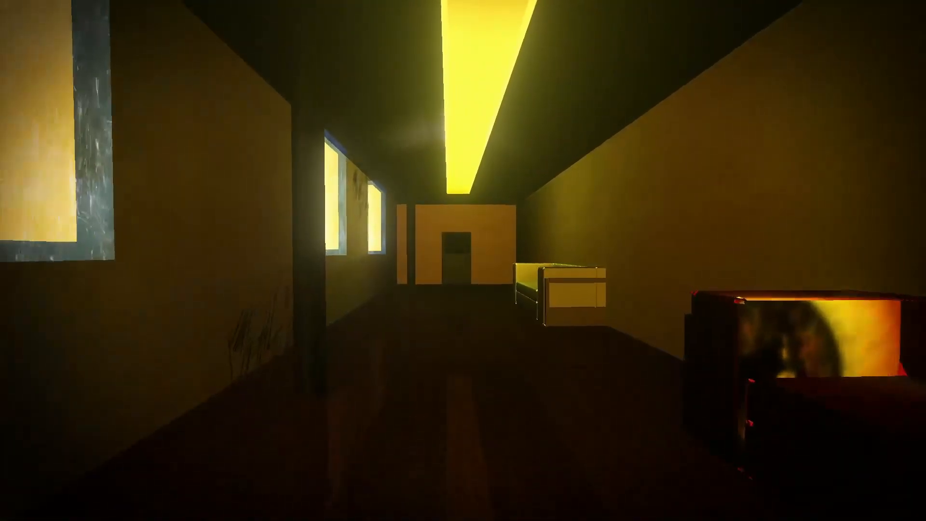
mouse_move(463, 260)
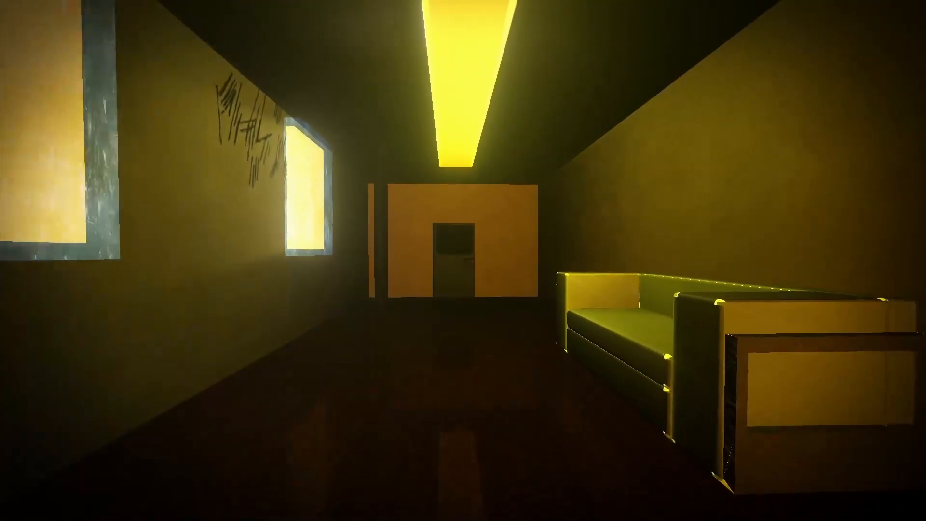
mouse_move(463, 260)
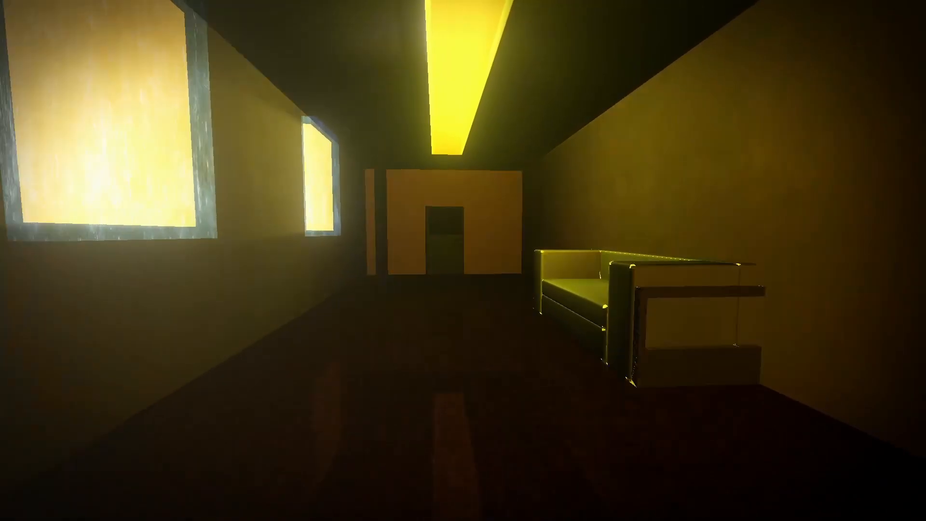
mouse_move(463, 260)
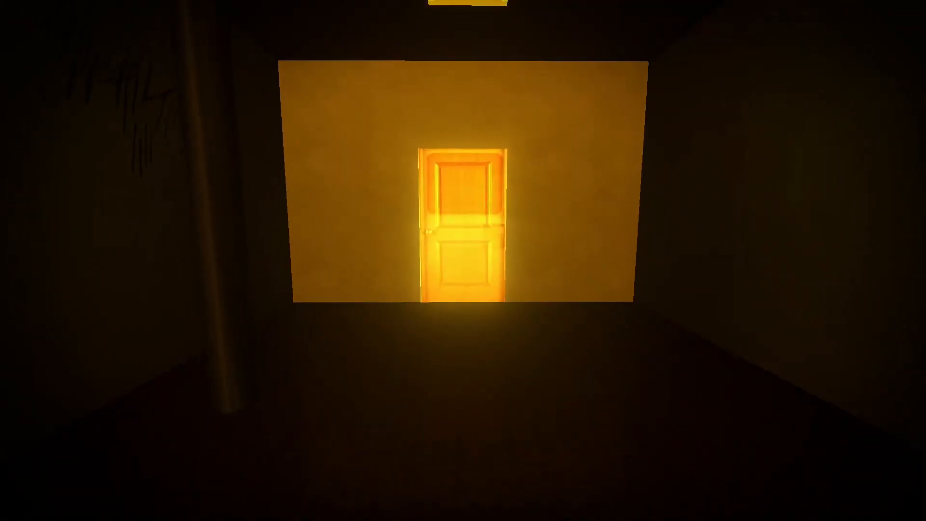
mouse_move(463, 261)
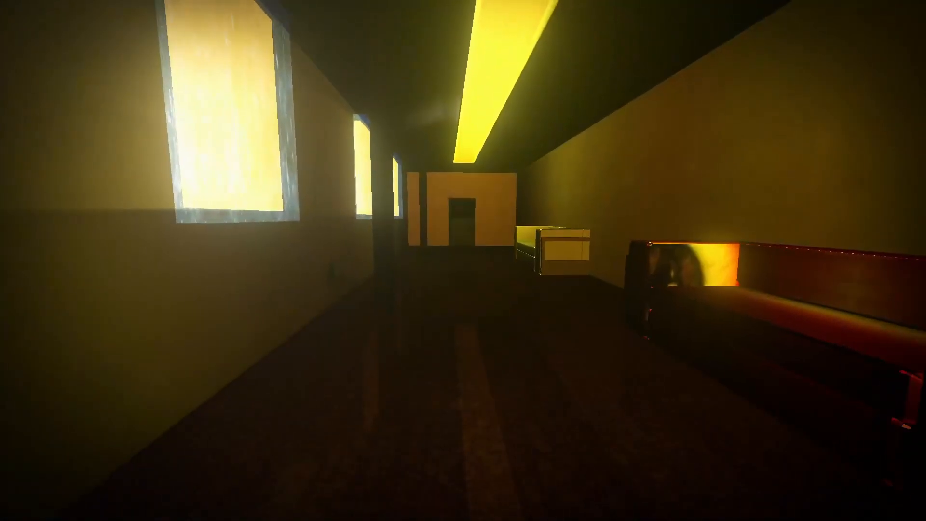